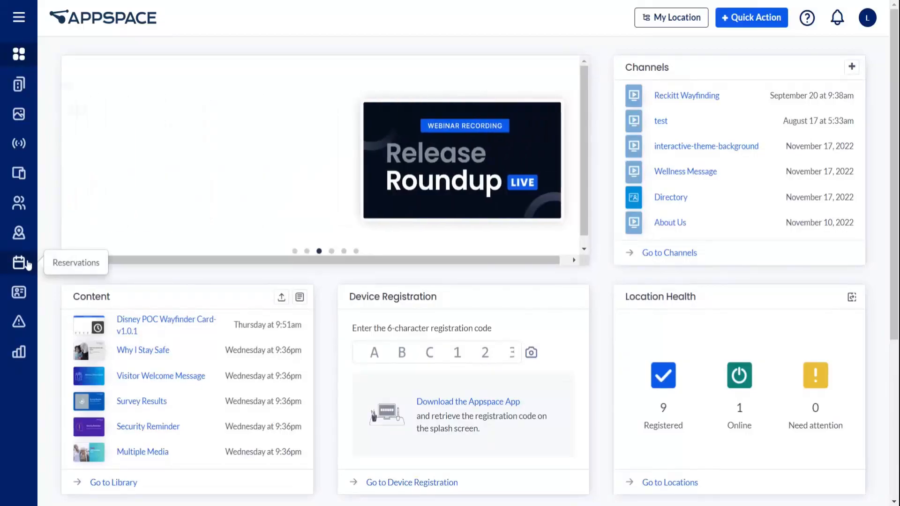
Show the Reservations Resources list of 119 items with its Create dropdown options.
{"action": "left_click", "coordinate": [18, 263]}
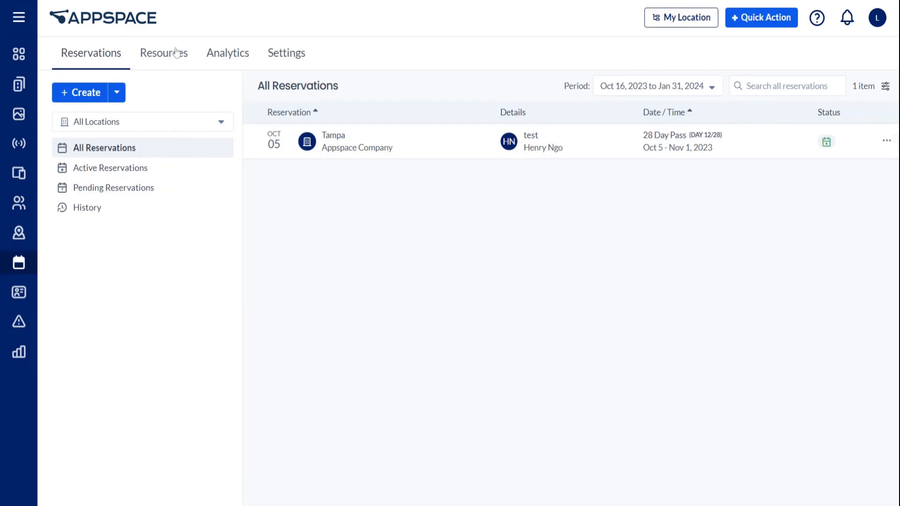
{"action": "left_click", "coordinate": [163, 53]}
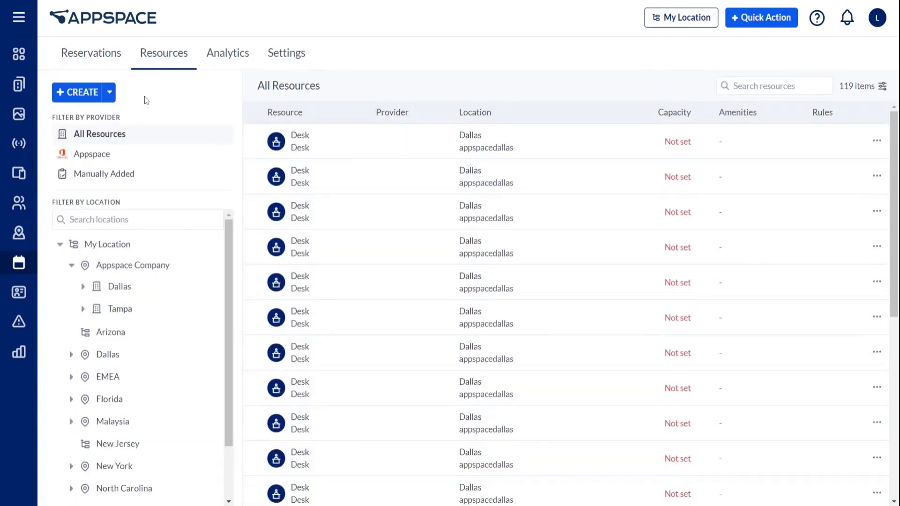
{"action": "left_click", "coordinate": [109, 92]}
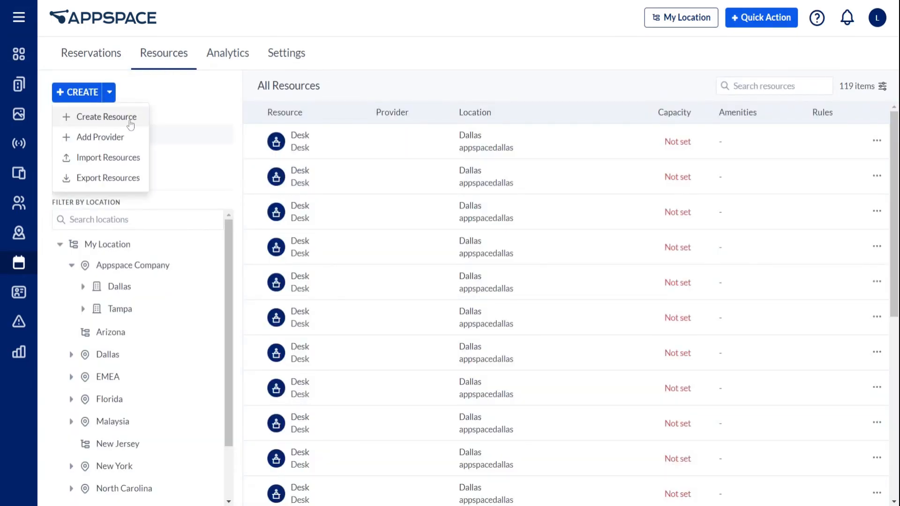
{"action": "left_click", "coordinate": [107, 117]}
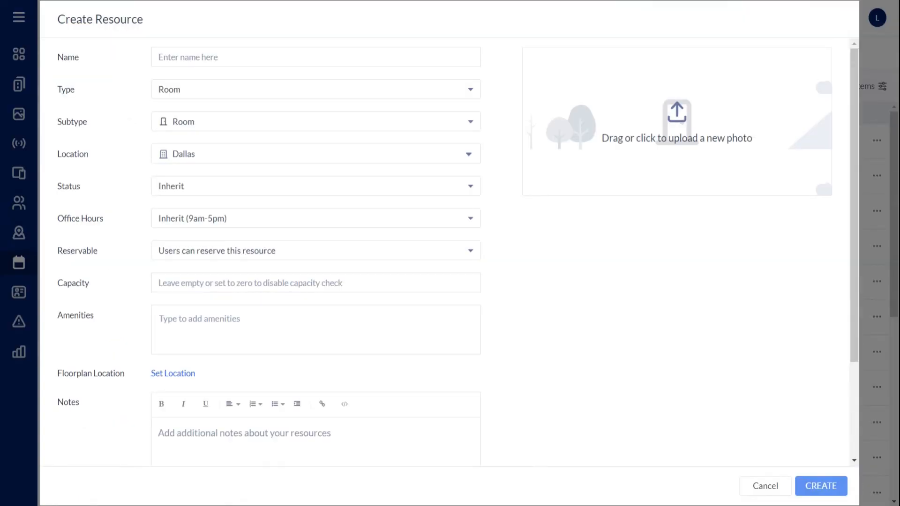
{"action": "scroll", "scroll_direction": "down", "scroll_amount": 3}
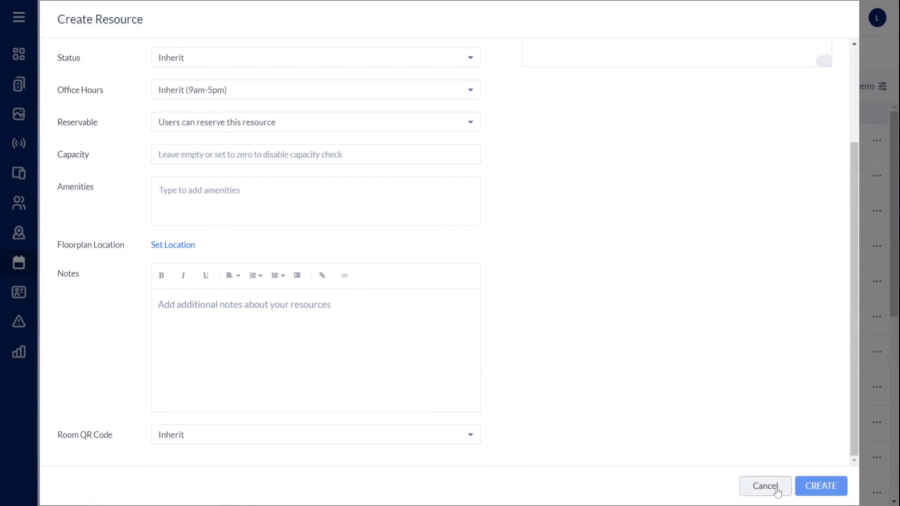
{"action": "left_click", "coordinate": [765, 486]}
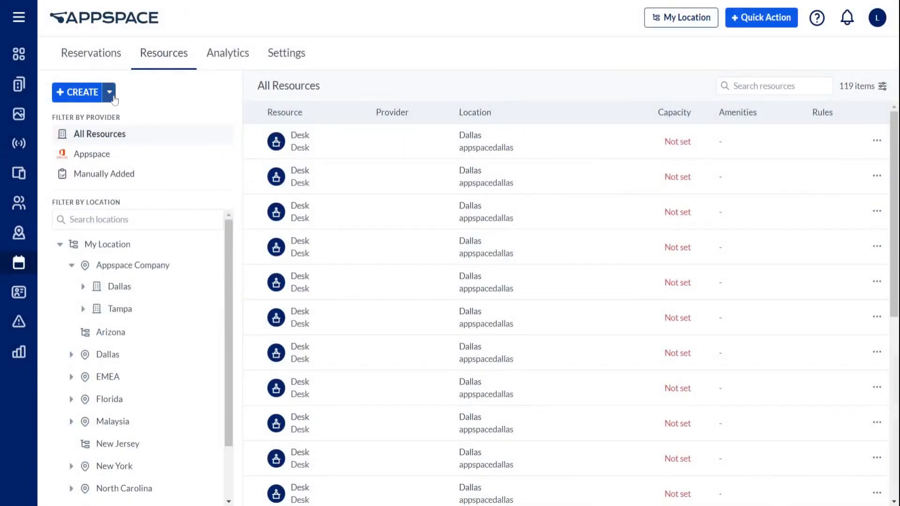
{"action": "left_click", "coordinate": [110, 93]}
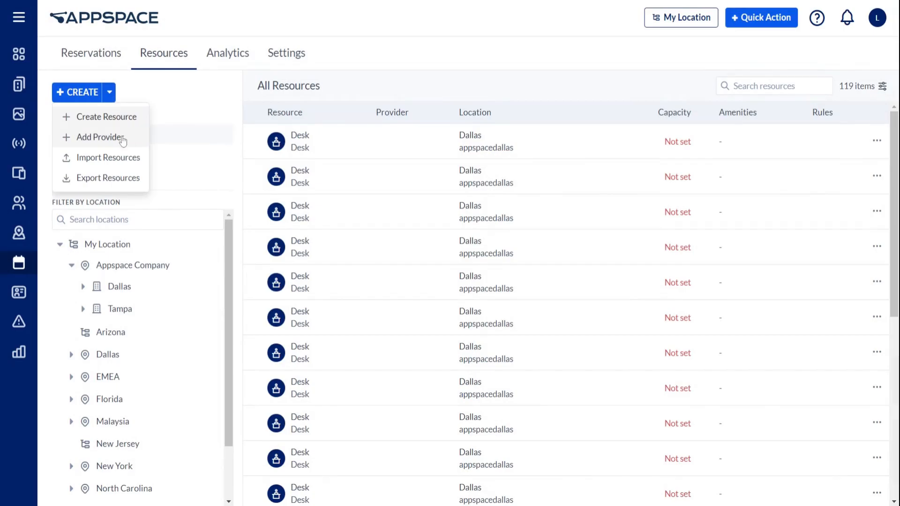
{"action": "left_click", "coordinate": [100, 138]}
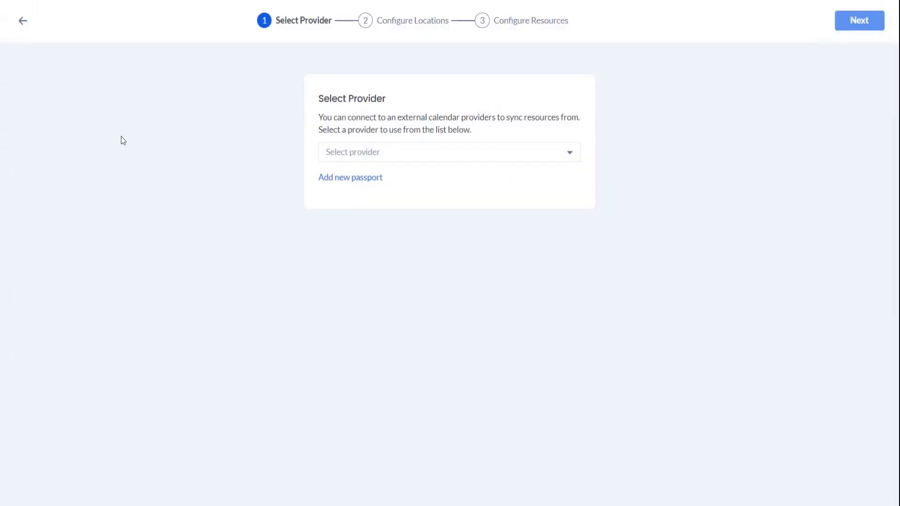
{"action": "left_click", "coordinate": [450, 151]}
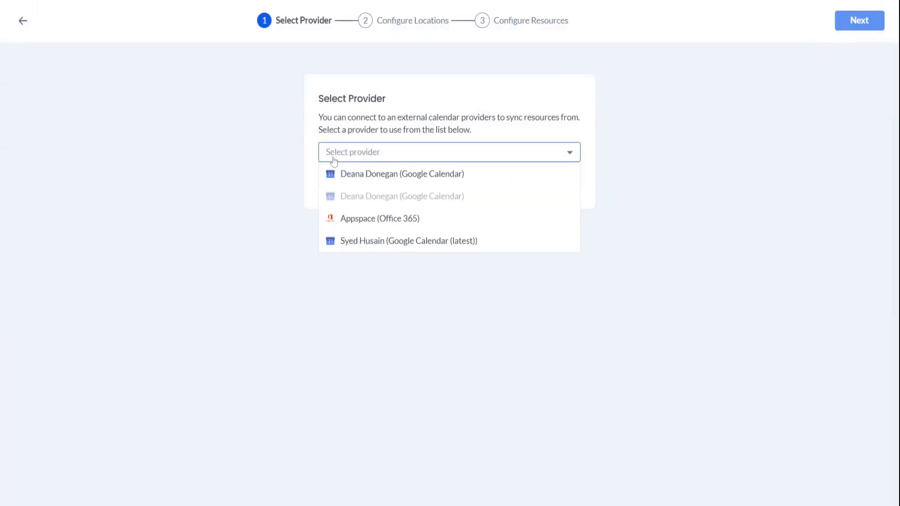
{"action": "left_click", "coordinate": [380, 218]}
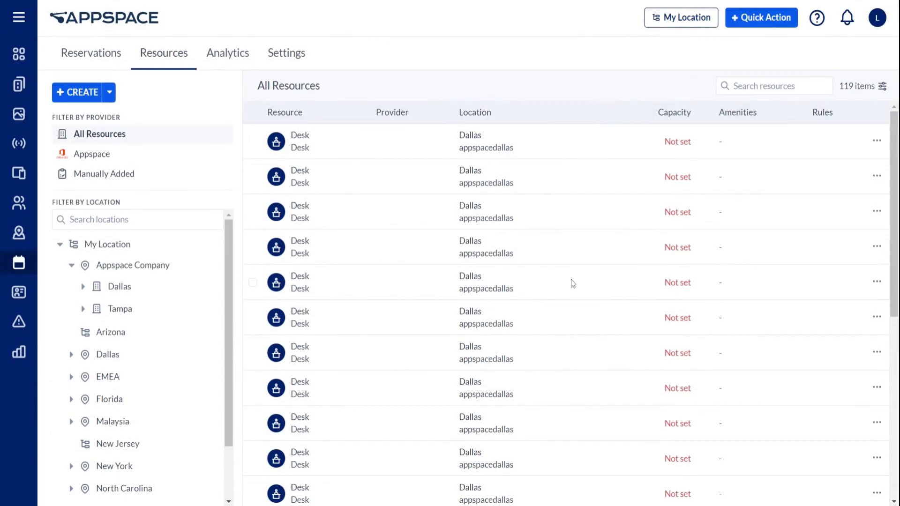
{"action": "mouse_move", "coordinate": [568, 271]}
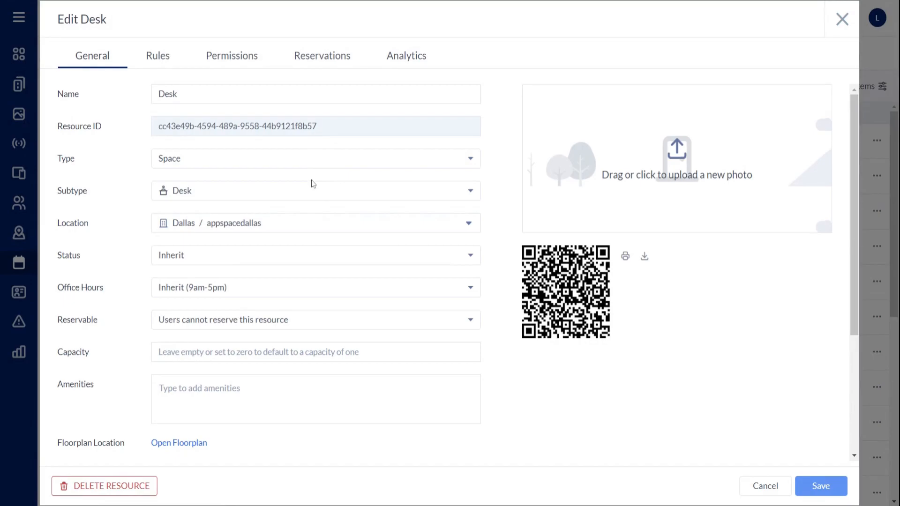
Cancel the Edit Desk dialog without saving, back to All Resources.
{"action": "left_click", "coordinate": [820, 485]}
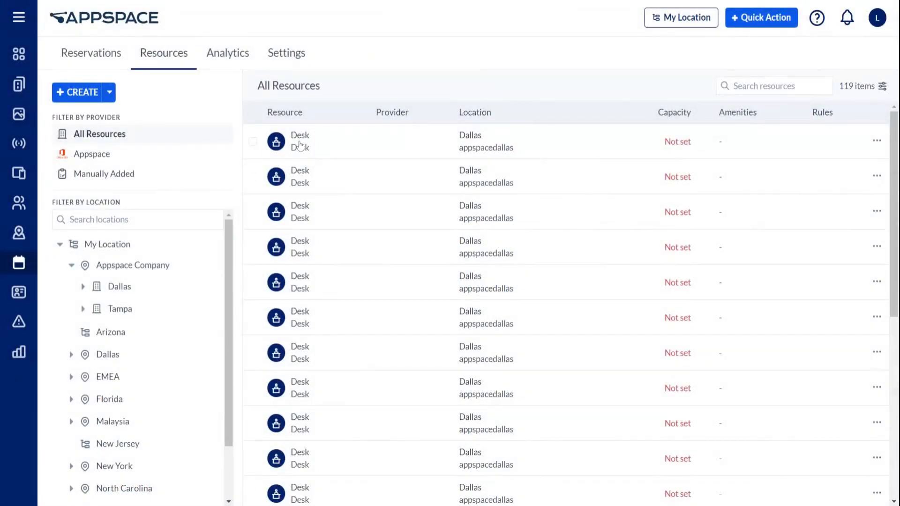
Preview QR codes for four Desk resources, then open their Manage Permissions editor.
{"action": "left_click", "coordinate": [300, 141]}
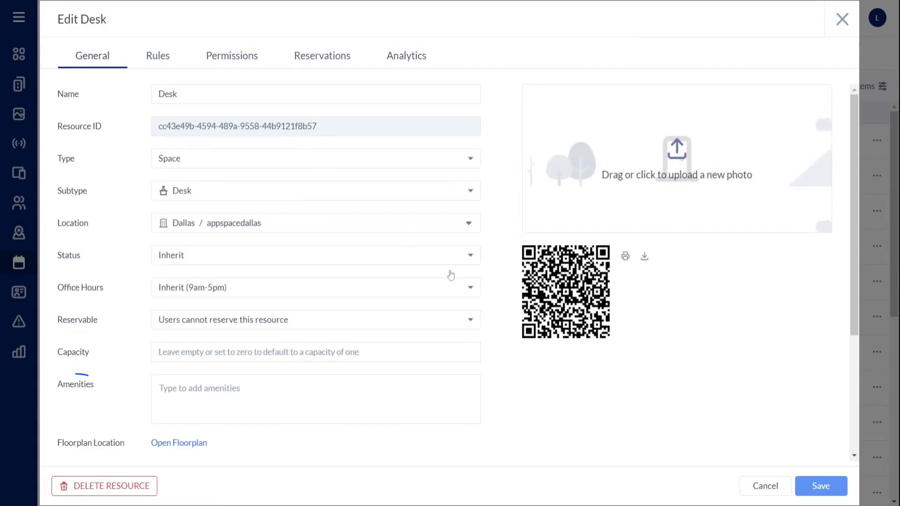
{"action": "mouse_move", "coordinate": [593, 358]}
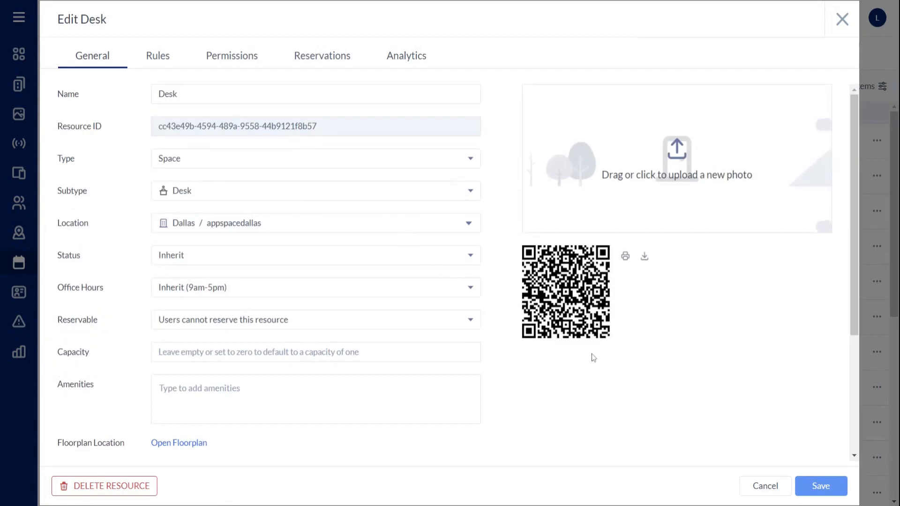
{"action": "mouse_move", "coordinate": [616, 367]}
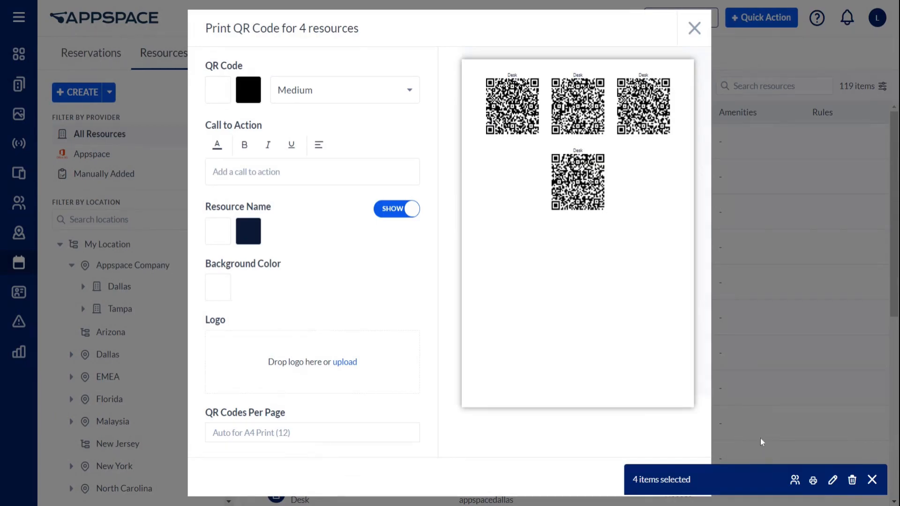
{"action": "left_click", "coordinate": [694, 28]}
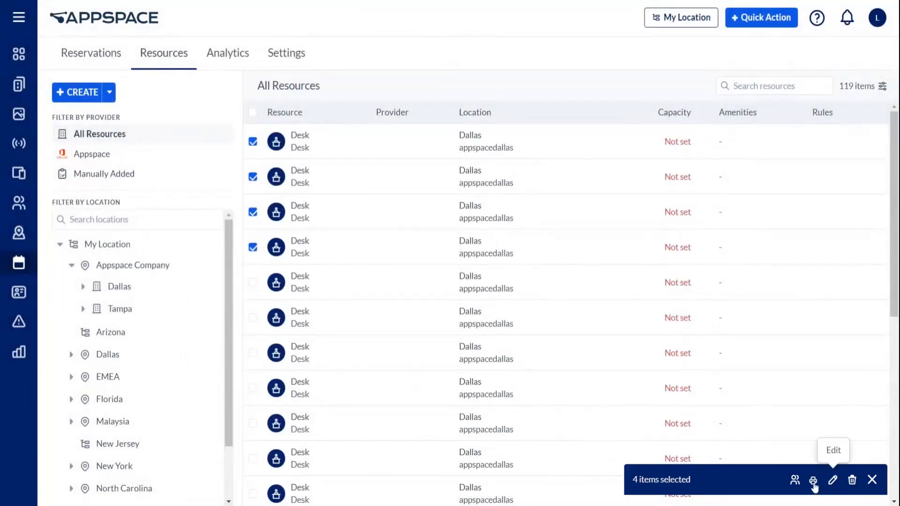
{"action": "left_click", "coordinate": [795, 480]}
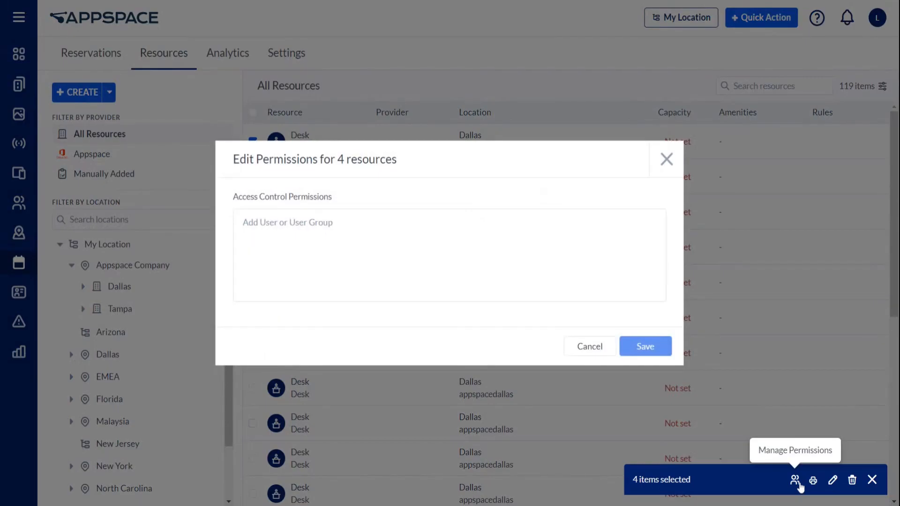